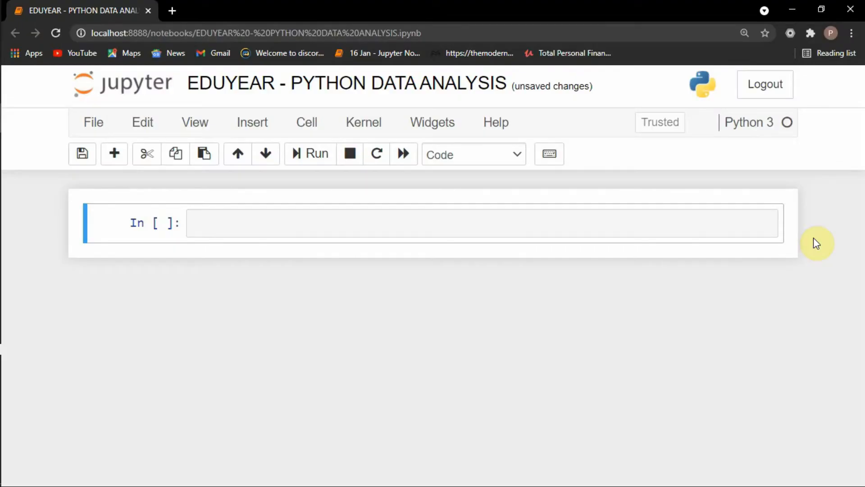
{"action": "mouse_move", "coordinate": [824, 252]}
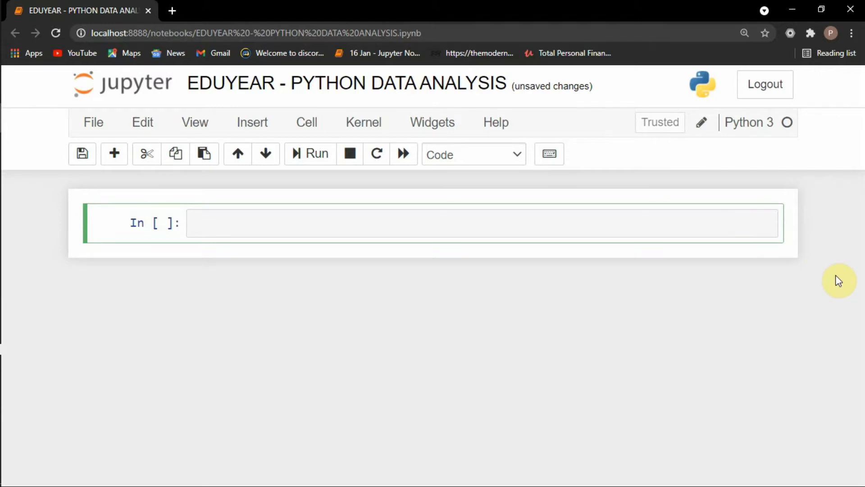
Write the line 'import matplotlib.pyplot as plt' in the empty code cell.
{"action": "type", "text": "import m"}
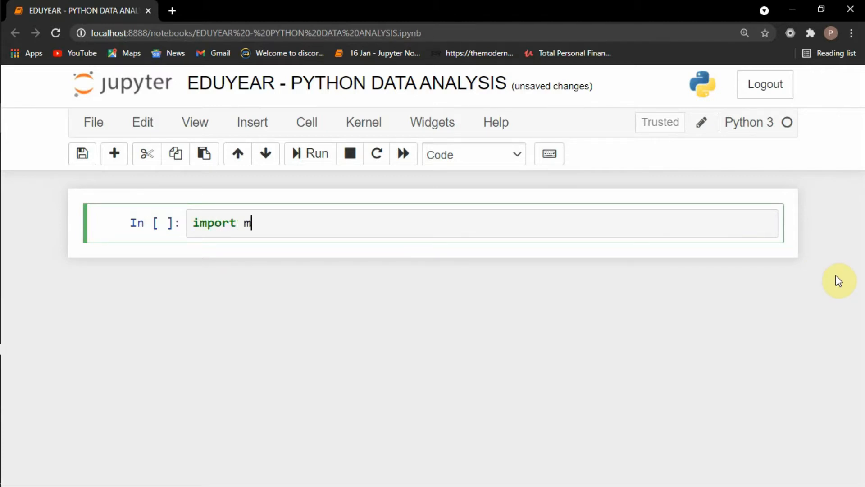
{"action": "type", "text": "atplo"}
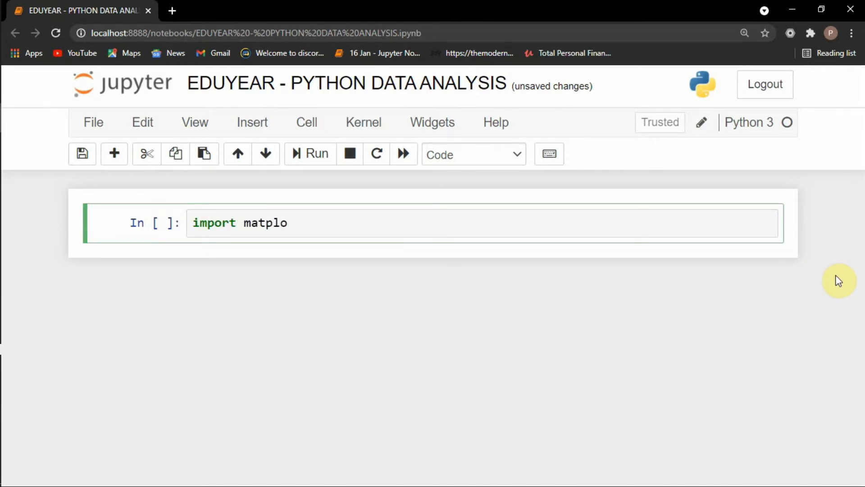
{"action": "type", "text": "tlib."}
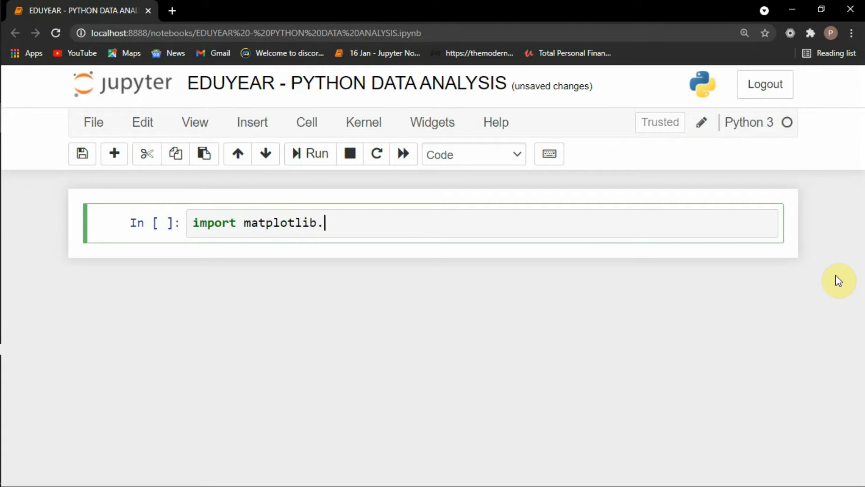
{"action": "type", "text": "pyplot as plt"}
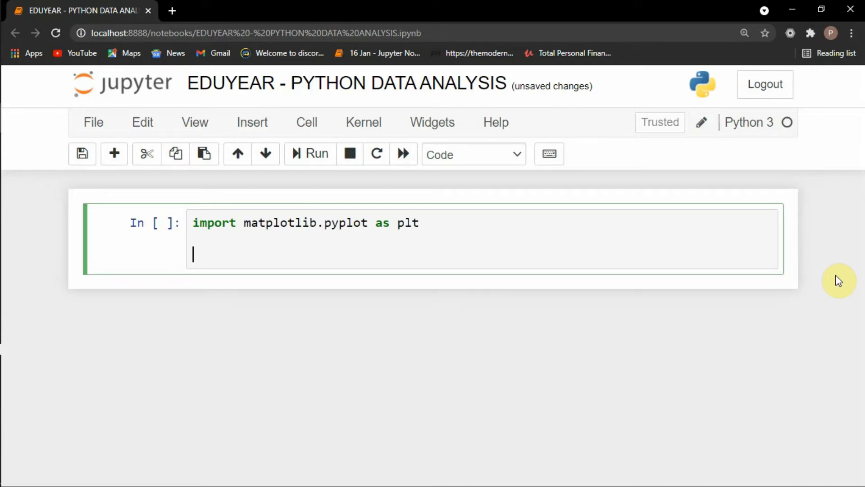
Define slices = [12,6,6] on a new line beneath the import.
{"action": "type", "text": "x ="}
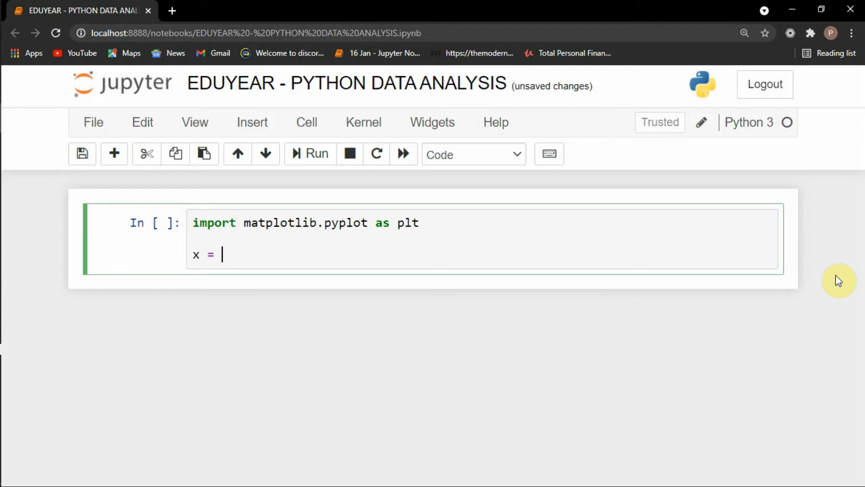
{"action": "type", "text": "slices"}
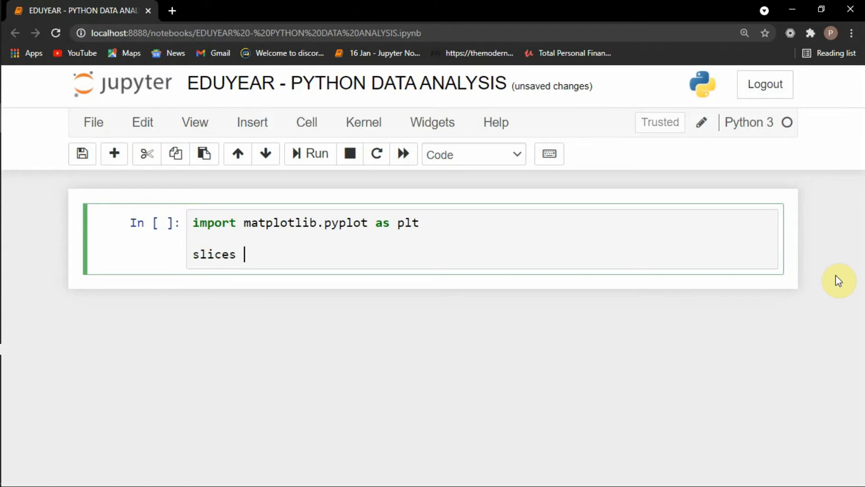
{"action": "type", "text": "= []"}
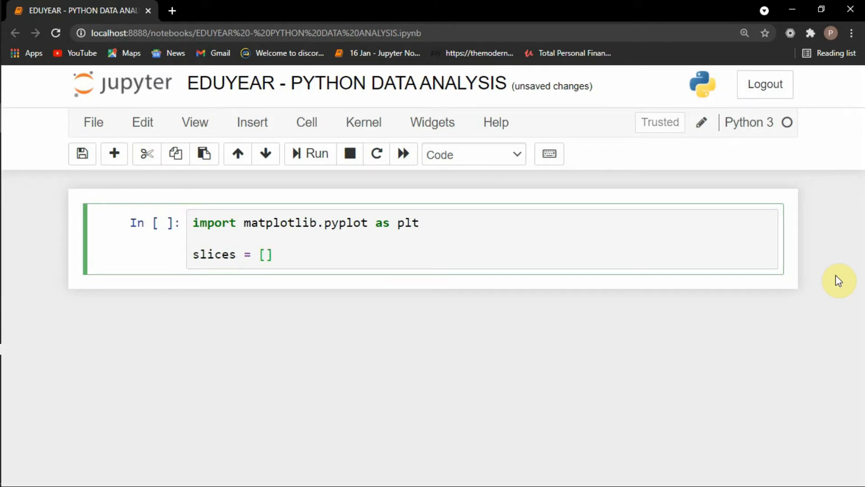
{"action": "type", "text": "12,"}
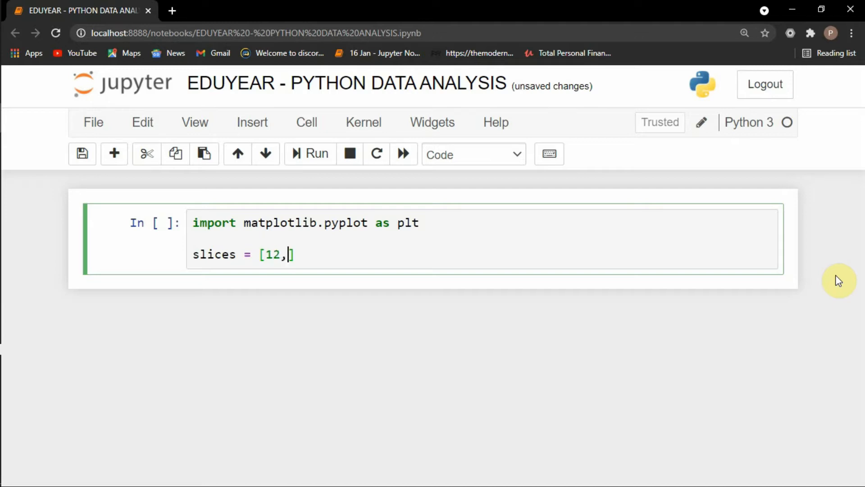
{"action": "type", "text": "6,6"}
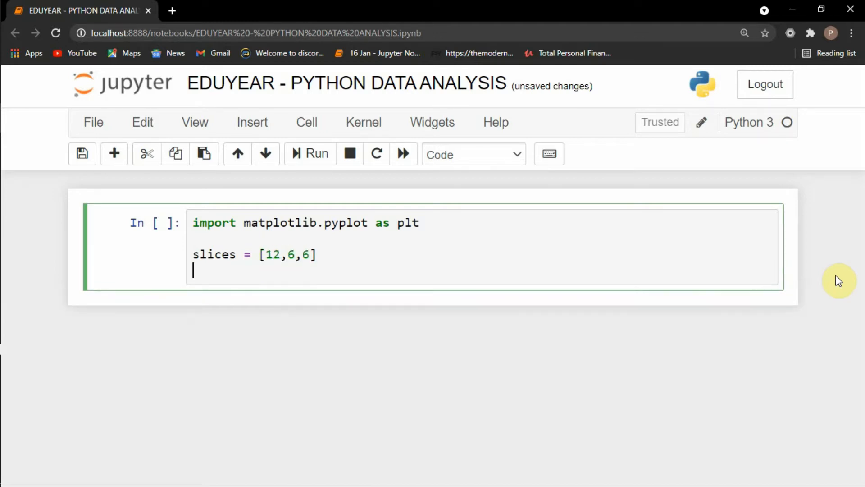
Define label = ['sleeping','coding','misc'] on the next line.
{"action": "type", "text": "label"}
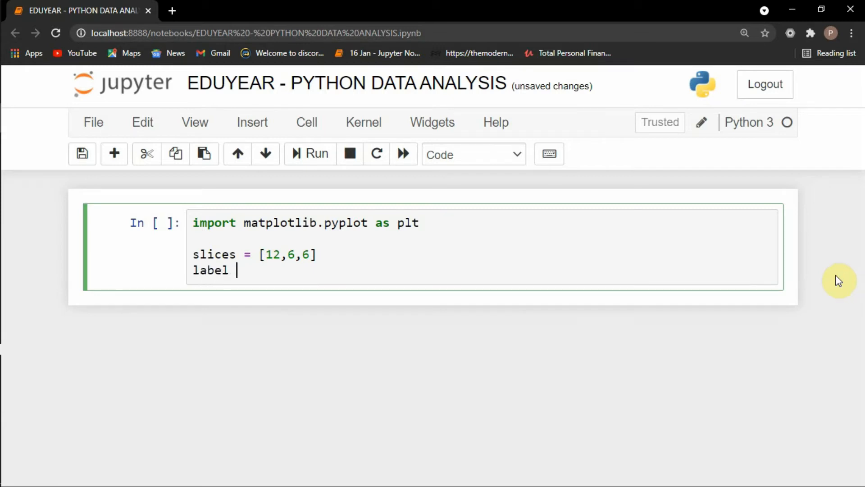
{"action": "type", "text": "= ['']"}
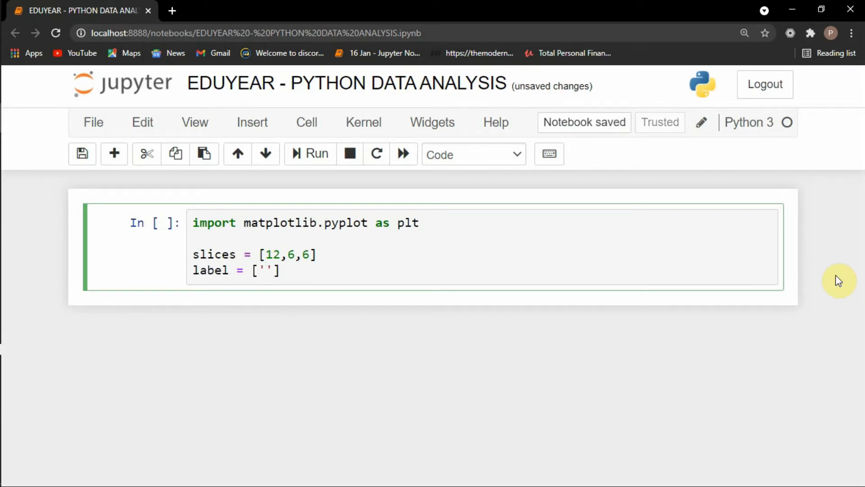
{"action": "type", "text": "sleeping',"}
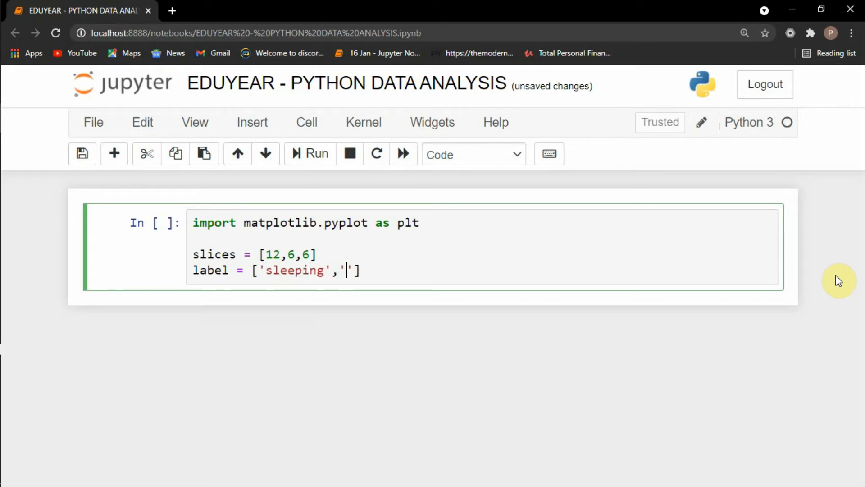
{"action": "type", "text": "coding',"}
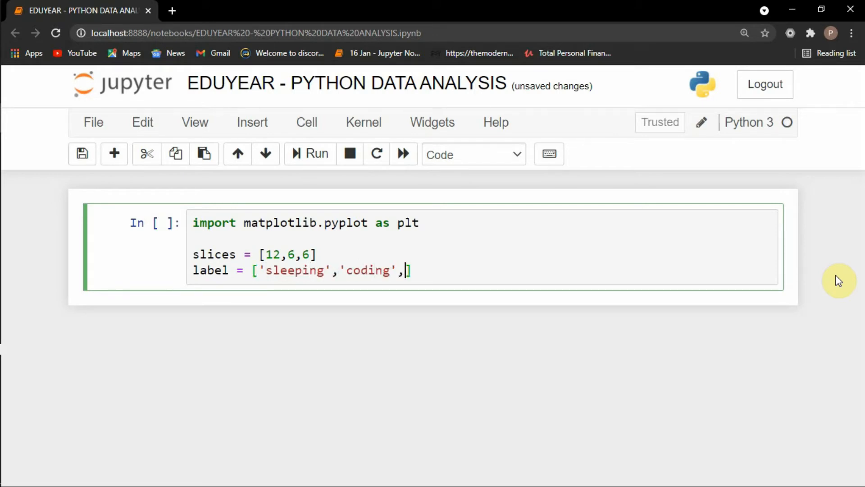
{"action": "type", "text": "'misc'"}
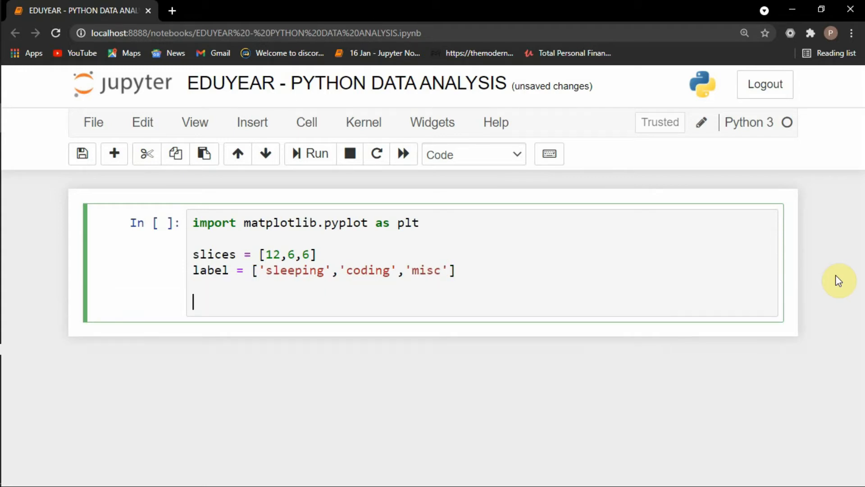
Write plt.pie(slices, labels=label) as the plotting call.
{"action": "type", "text": "plt"}
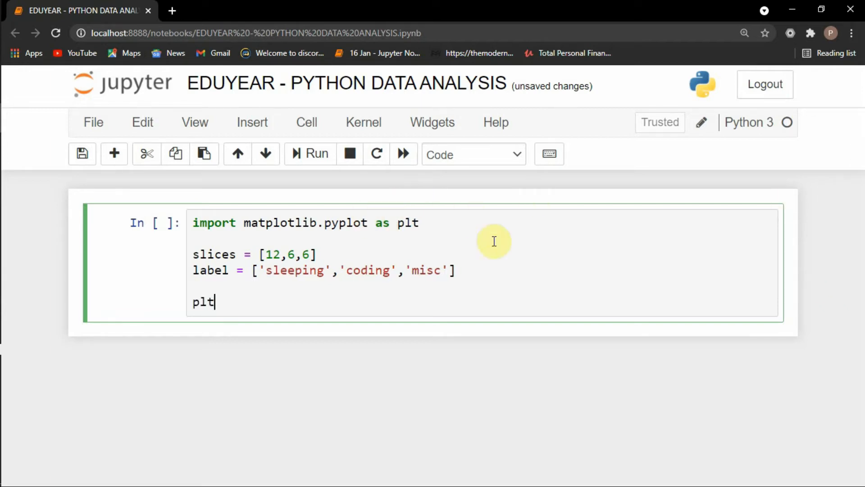
{"action": "type", "text": "."}
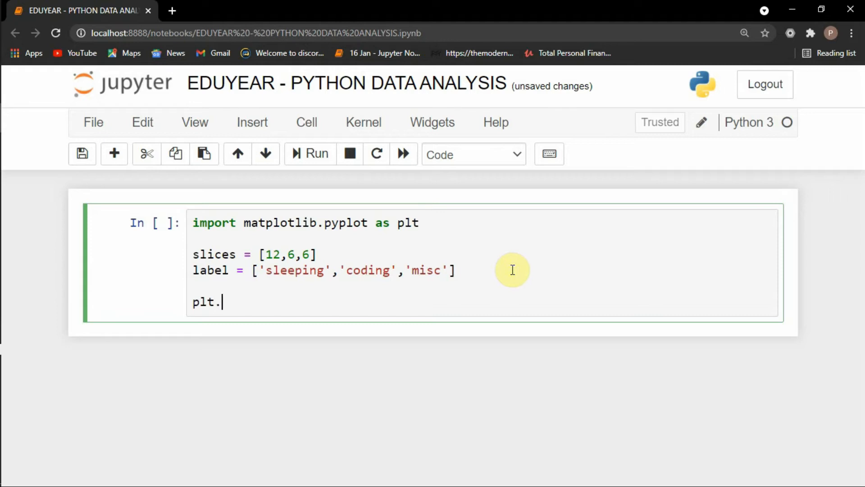
{"action": "type", "text": "pie()"}
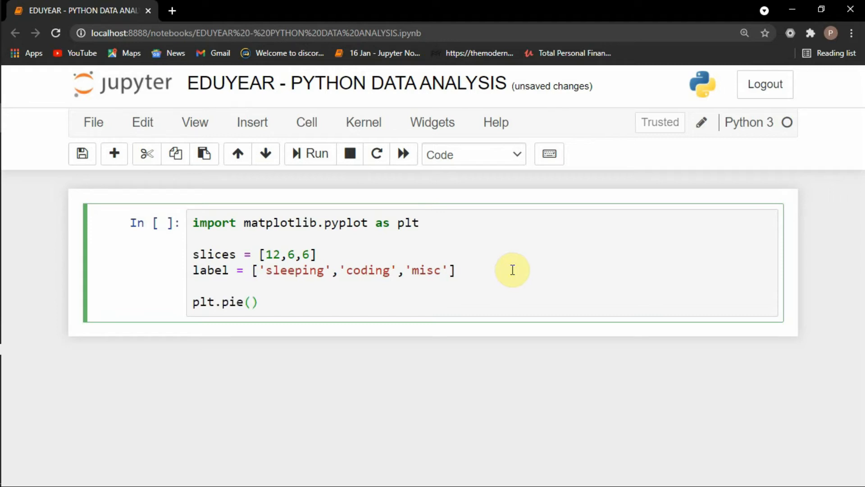
{"action": "type", "text": "slices"}
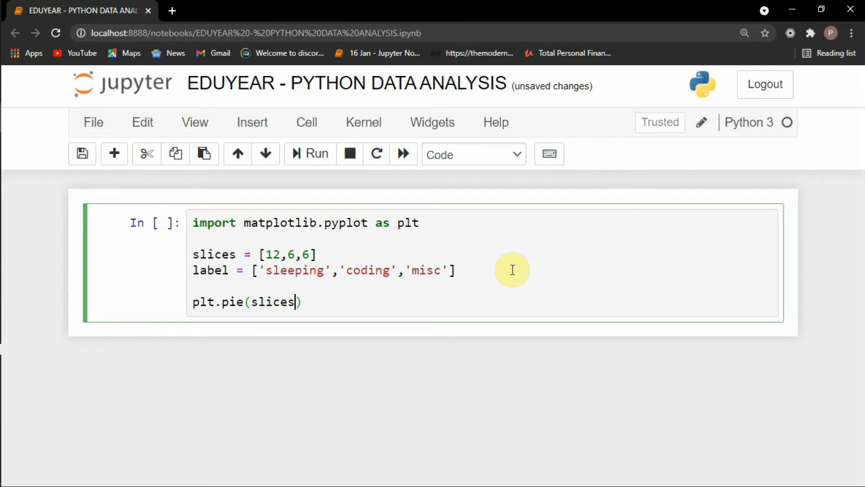
{"action": "type", "text": ","}
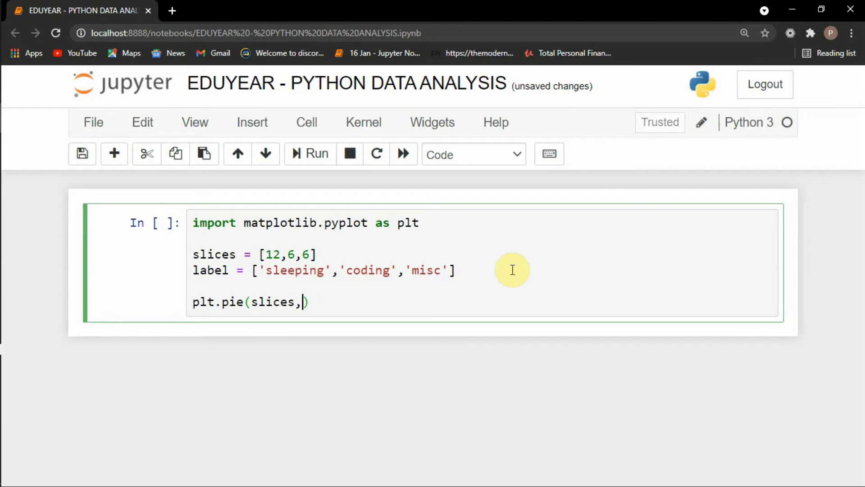
{"action": "type", "text": "label"}
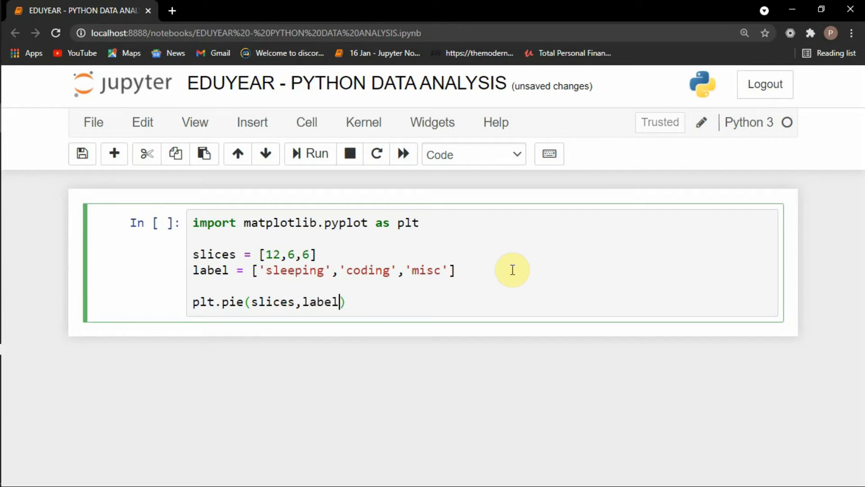
{"action": "type", "text": "s= lb"}
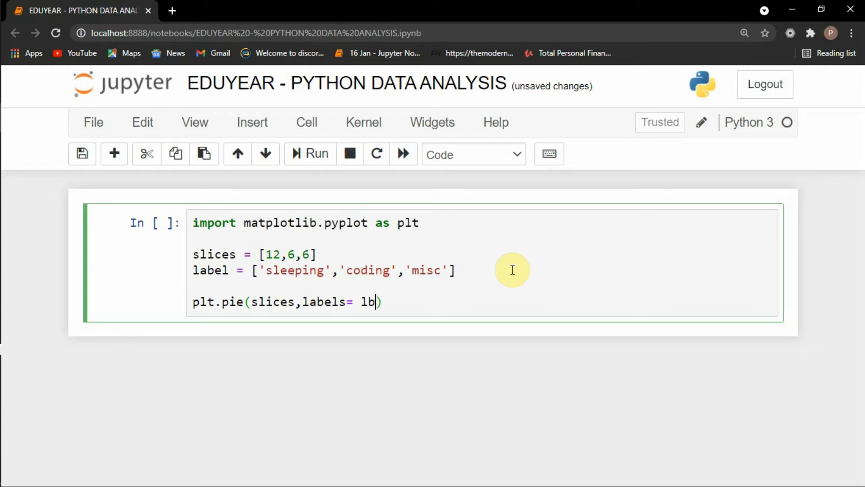
{"action": "type", "text": "abel"}
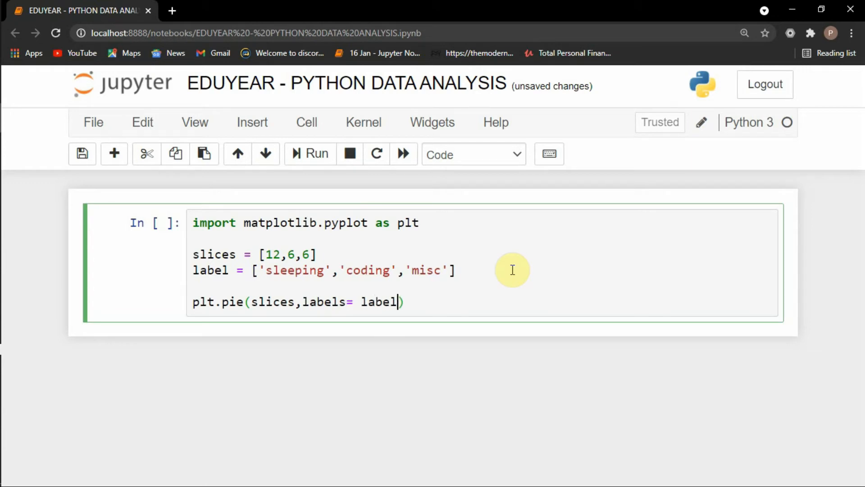
Add colors=['r','y','g'] to the pie call for red, yellow and green slices.
{"action": "type", "text": ","}
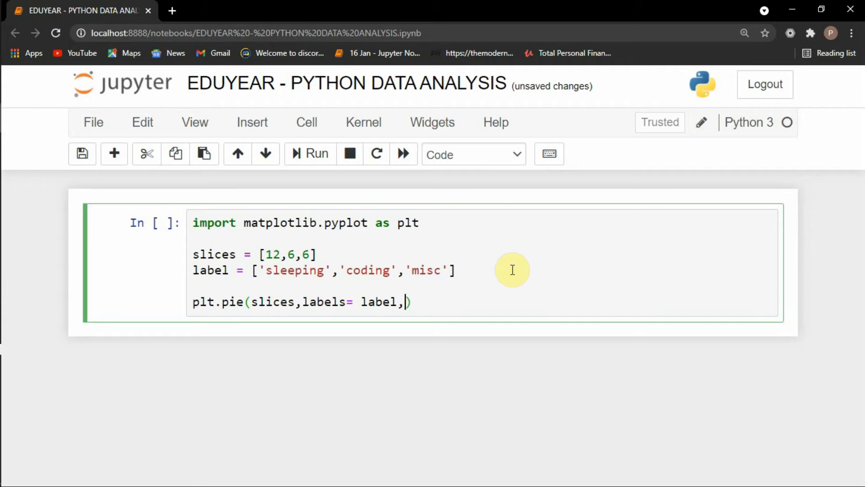
{"action": "type", "text": "colors"}
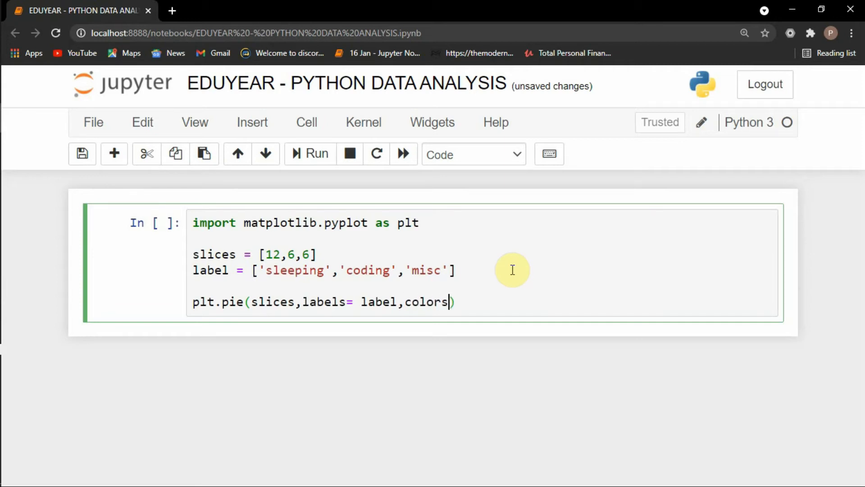
{"action": "type", "text": "=['r'"}
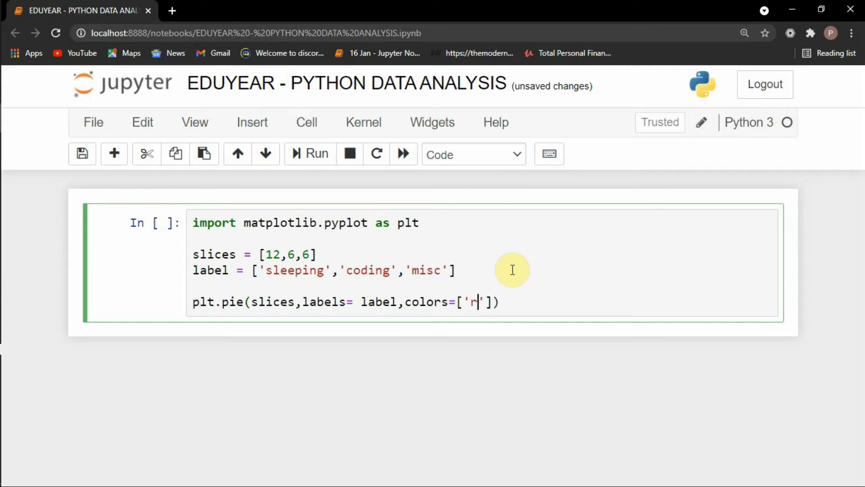
{"action": "type", "text": ",'y'"}
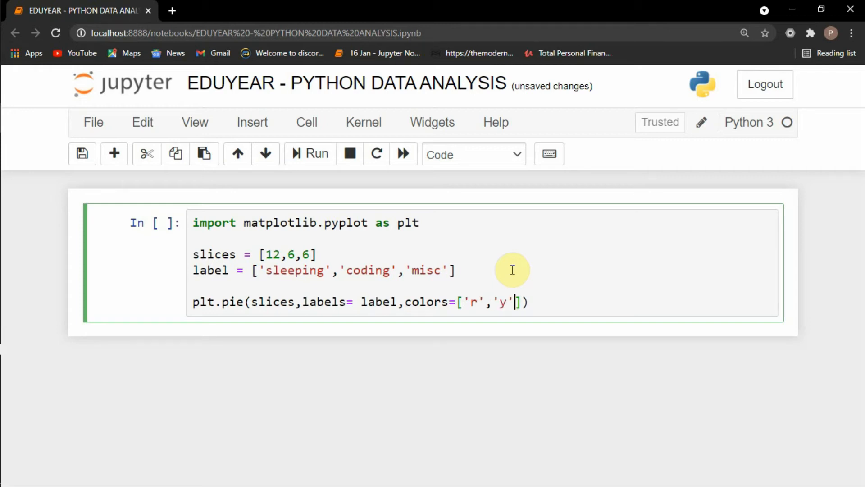
{"action": "type", "text": ",''"}
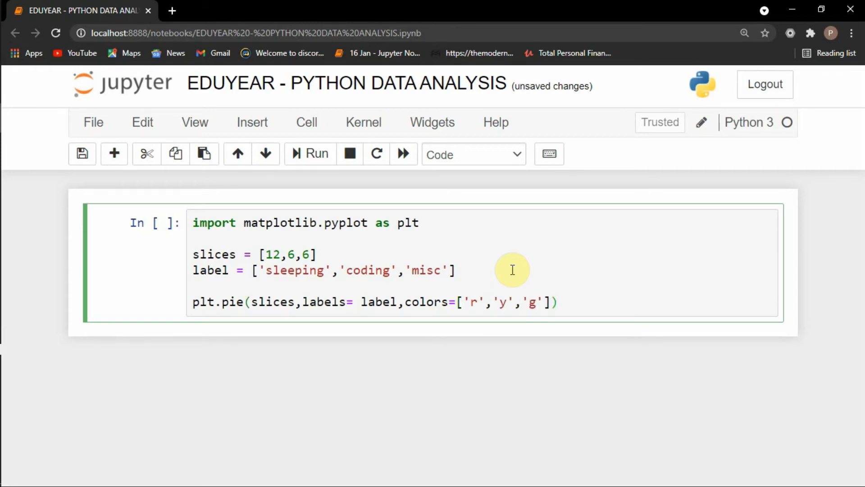
Add autopct='%1.1f%%' to the pie call and follow it with plt.show().
{"action": "type", "text": ",autop"}
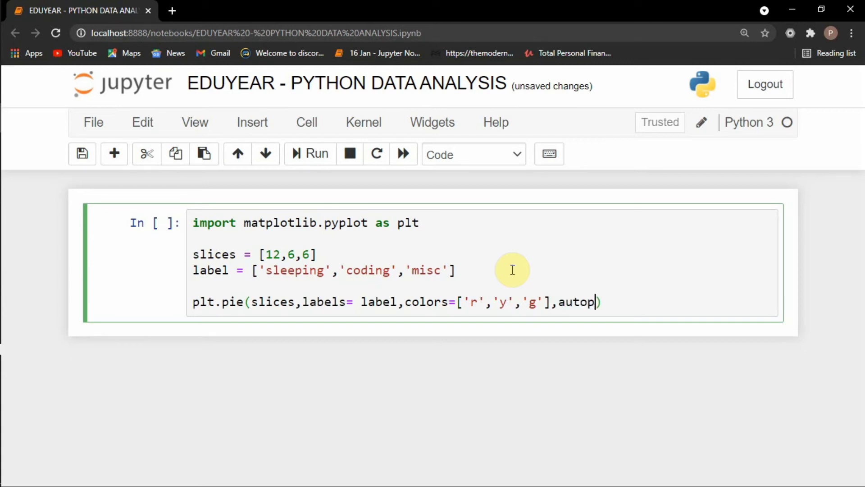
{"action": "type", "text": "ct="}
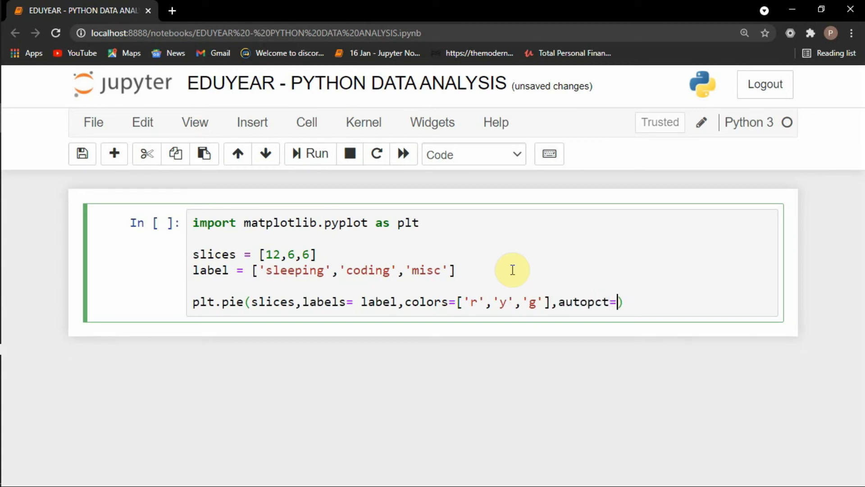
{"action": "type", "text": "'%'"}
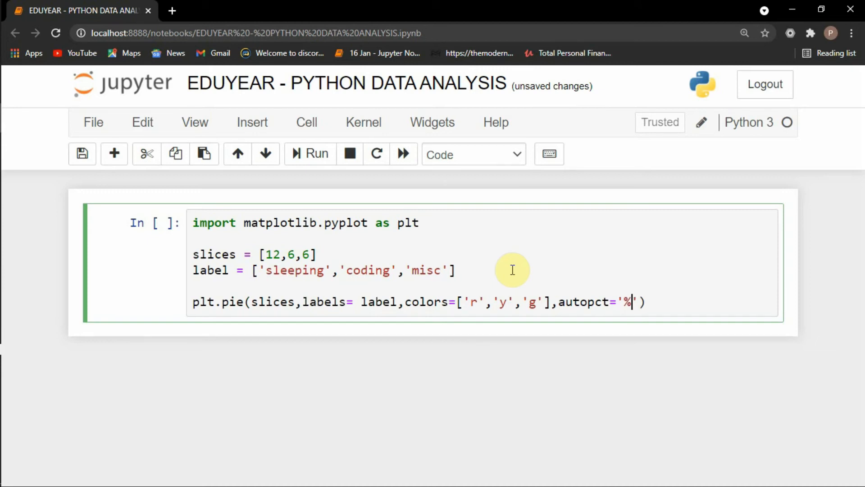
{"action": "type", "text": "1.1f"}
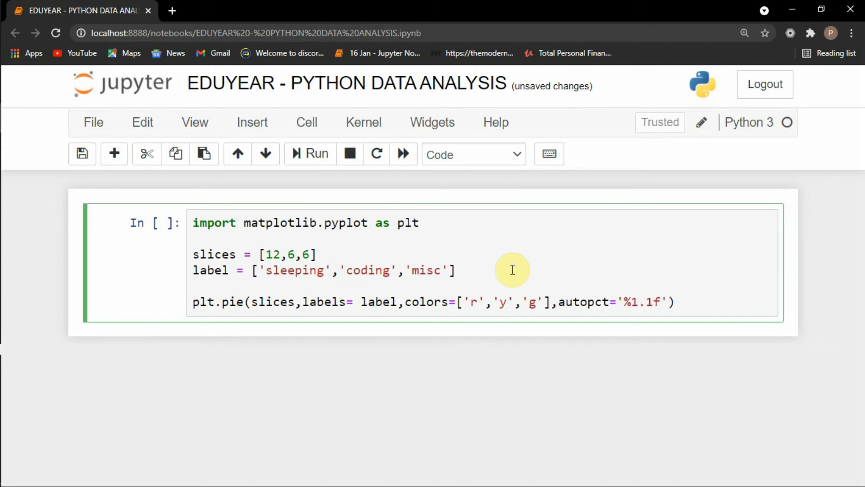
{"action": "type", "text": "%%"}
{"action": "type", "text": "plt."}
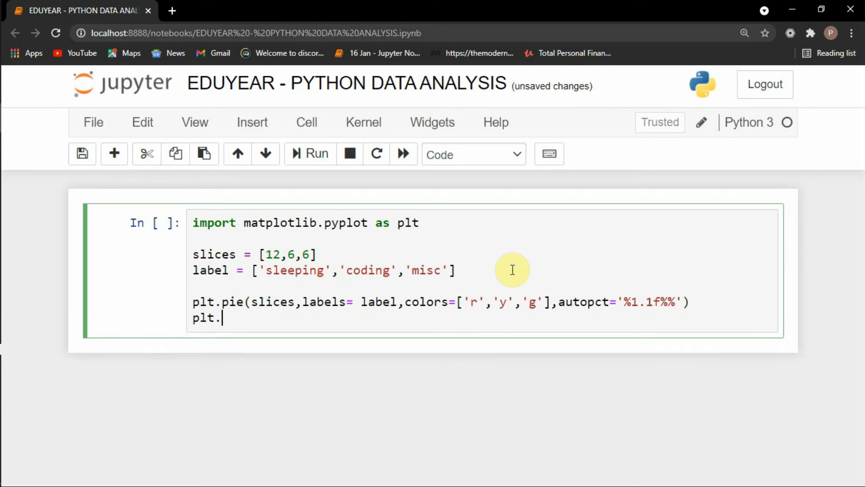
{"action": "type", "text": "show()"}
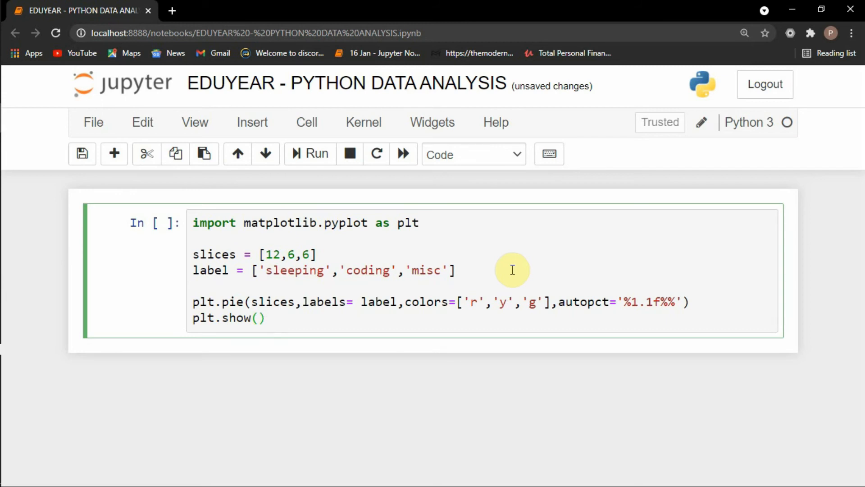
Run the cell and view the rendered pie chart showing 50.0%, 25.0% and 25.0%.
{"action": "left_click", "coordinate": [309, 153]}
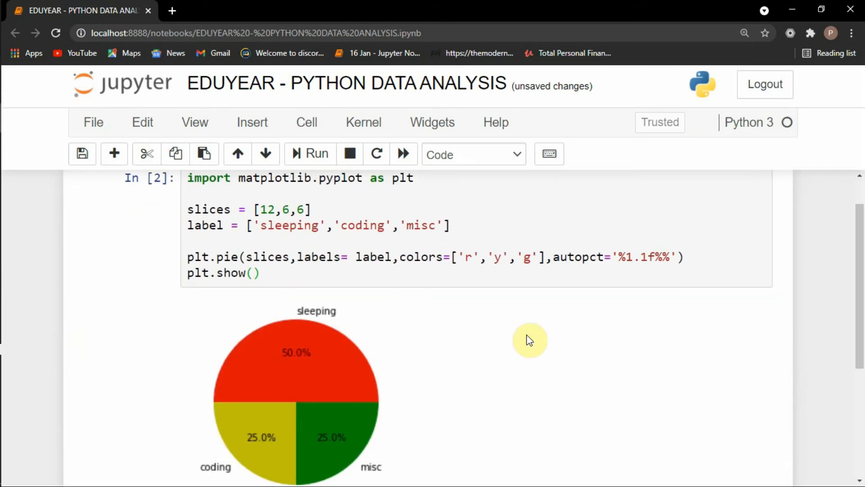
{"action": "scroll", "scroll_direction": "down", "scroll_amount": 3}
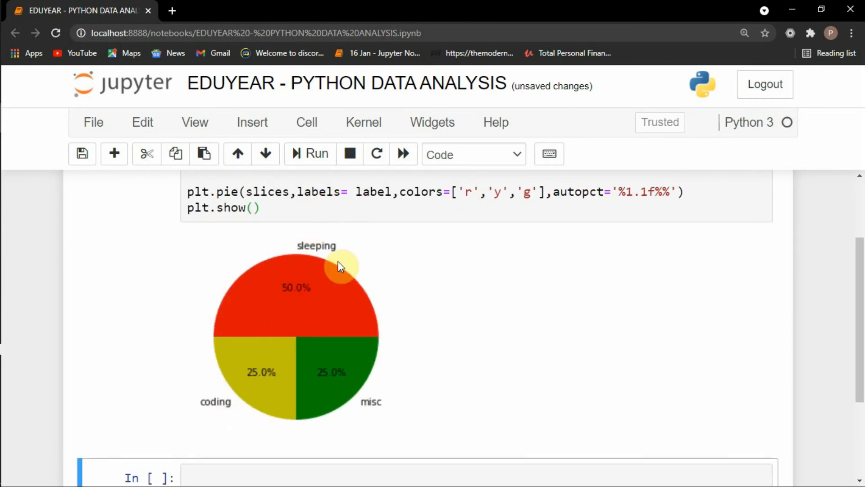
{"action": "scroll", "scroll_direction": "down", "scroll_amount": 3}
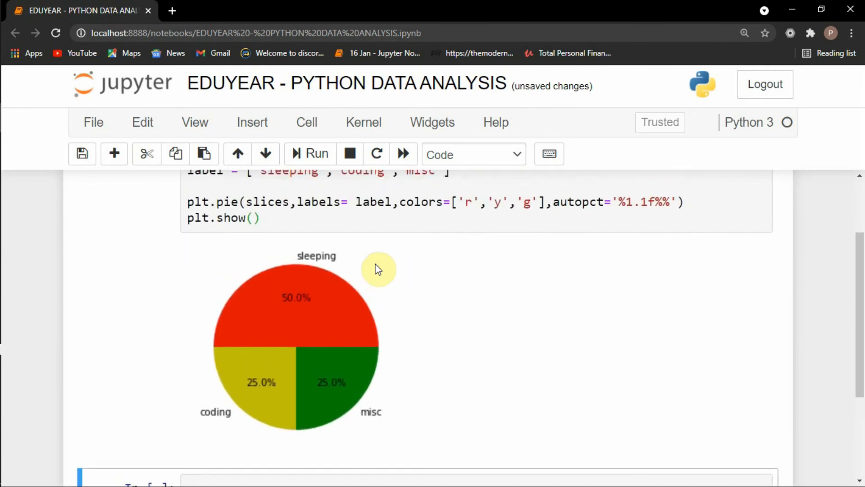
{"action": "scroll", "scroll_direction": "down", "scroll_amount": 3}
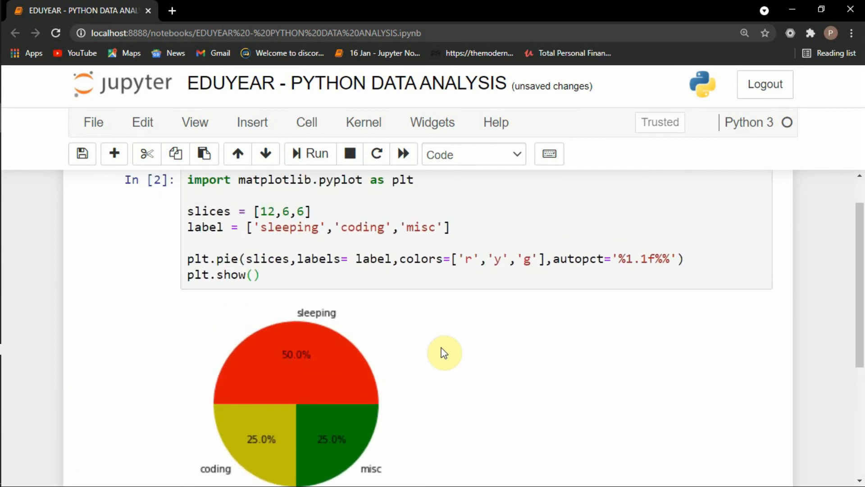
{"action": "scroll", "scroll_direction": "down", "scroll_amount": 3}
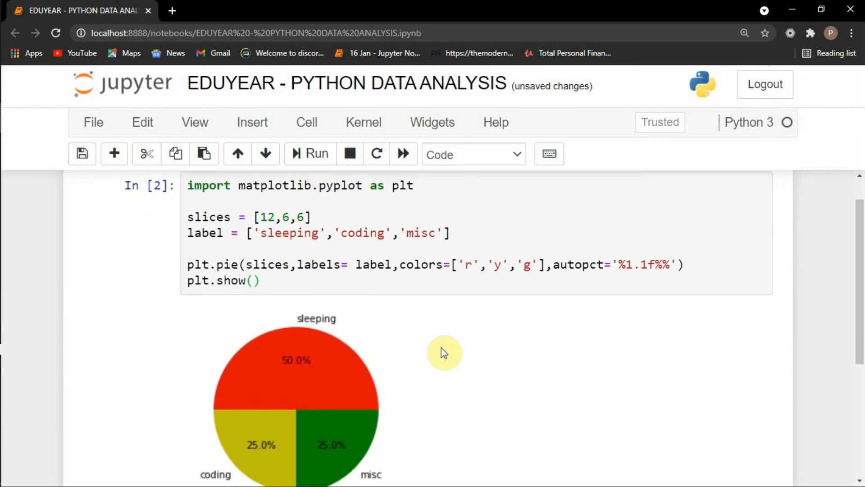
{"action": "scroll", "scroll_direction": "down", "scroll_amount": 3}
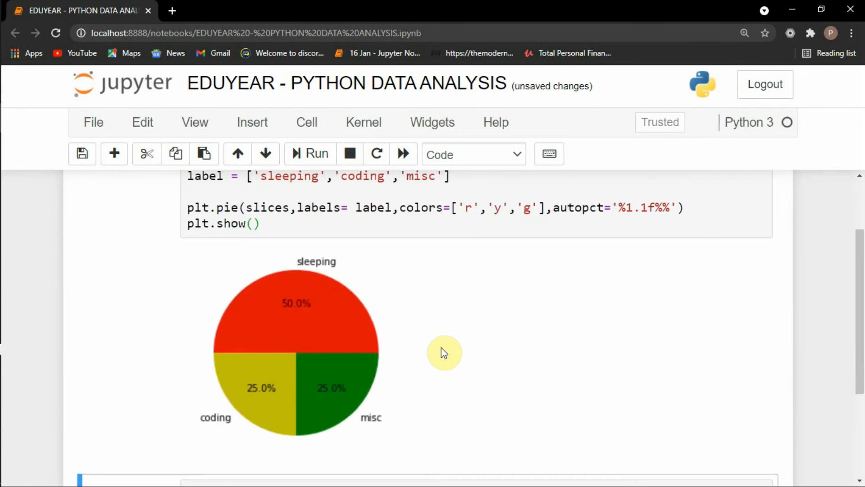